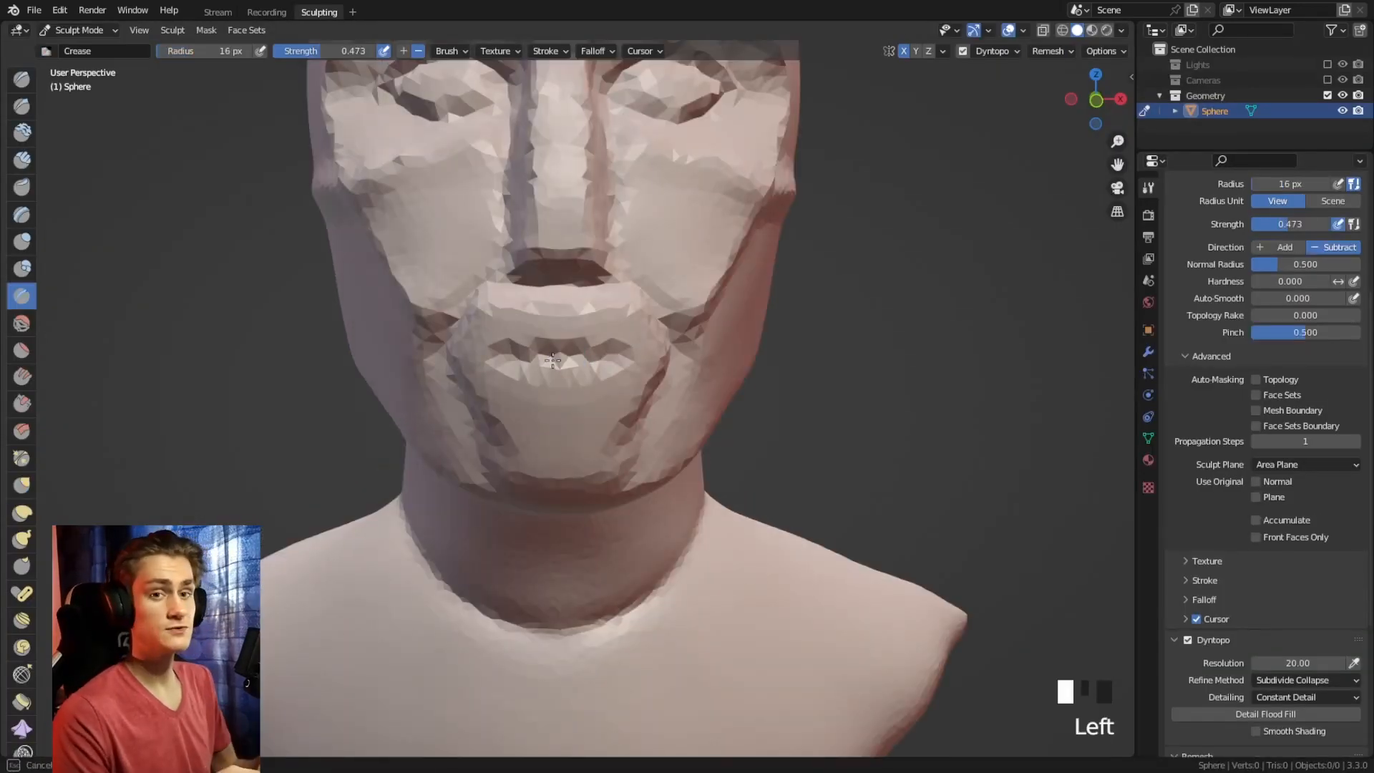
Switch to the Recording workspace to view the helmet-head reference image
{"action": "left_click", "coordinate": [265, 11]}
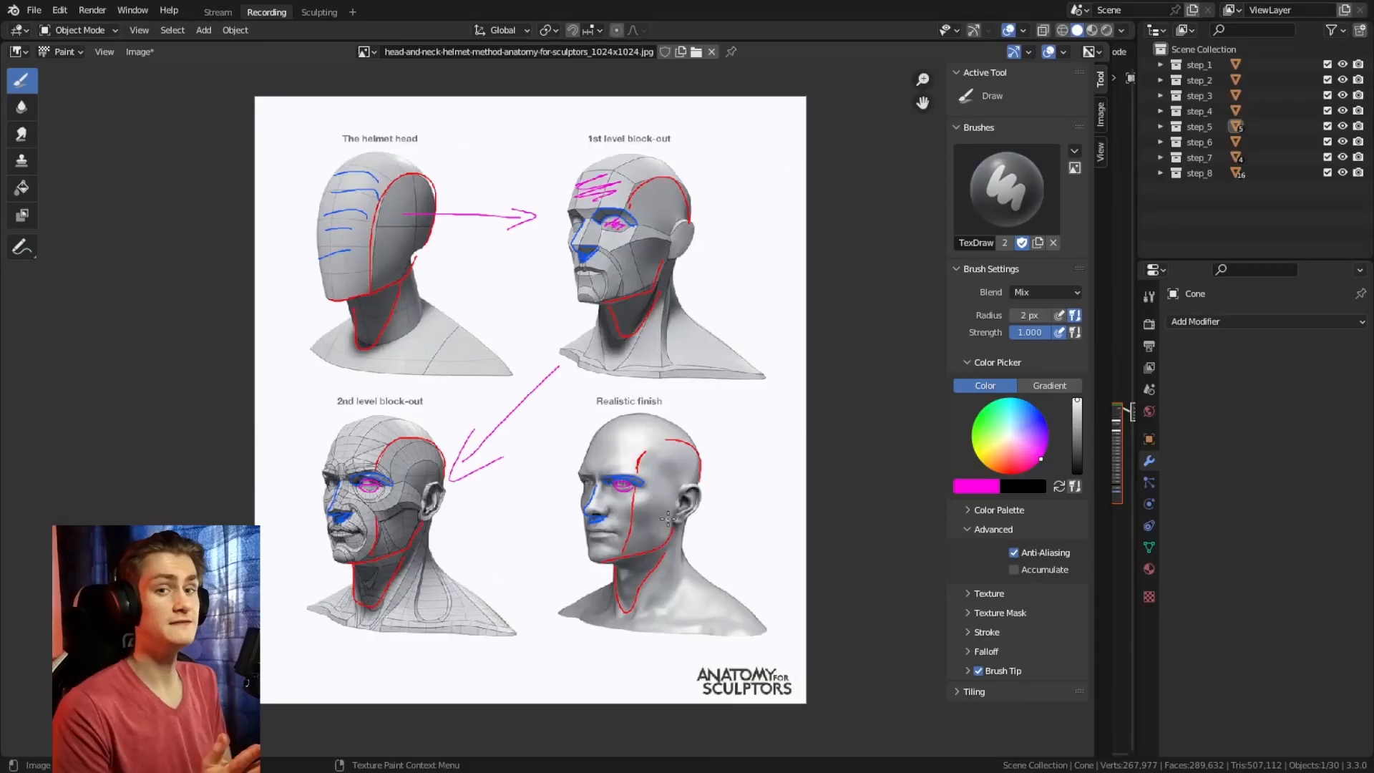
Switch to the Sculpting workspace to start shaping the sphere
{"action": "left_click", "coordinate": [317, 12]}
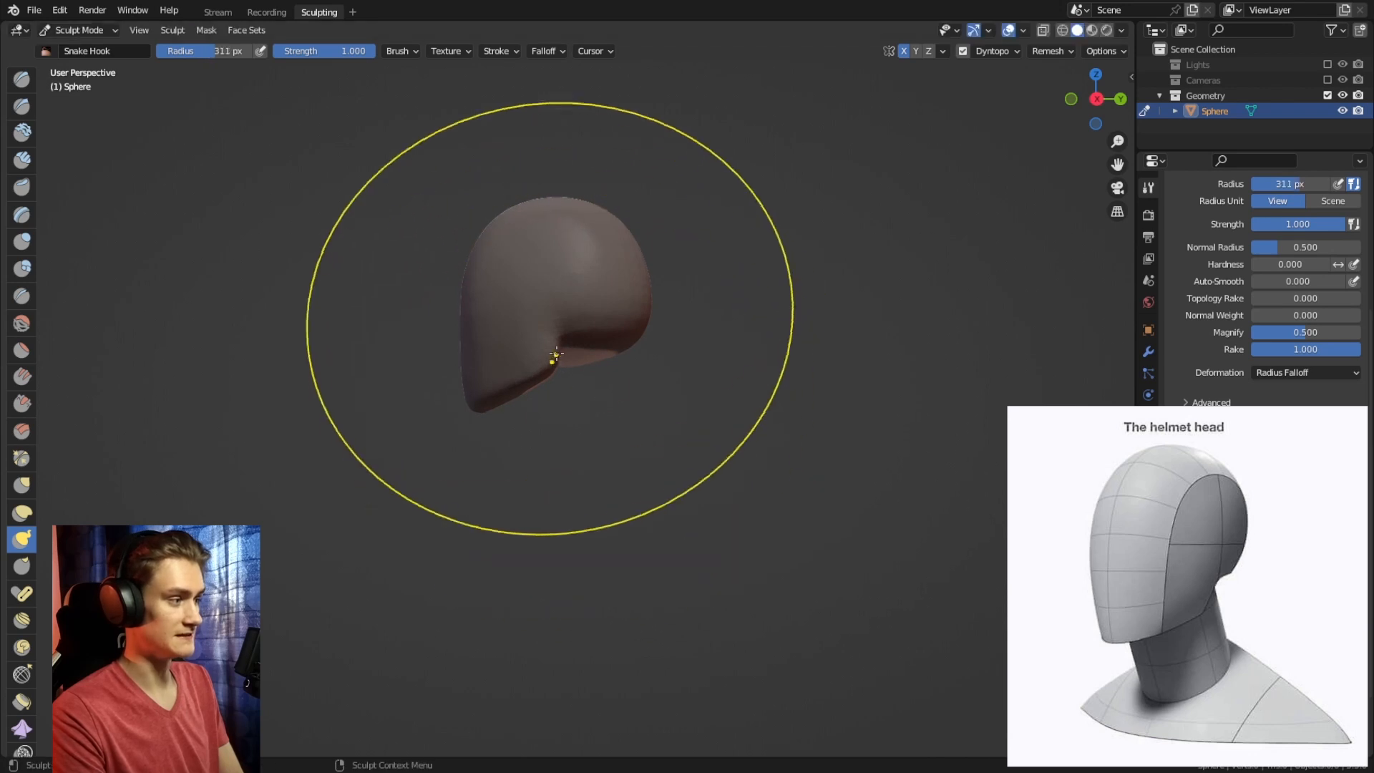